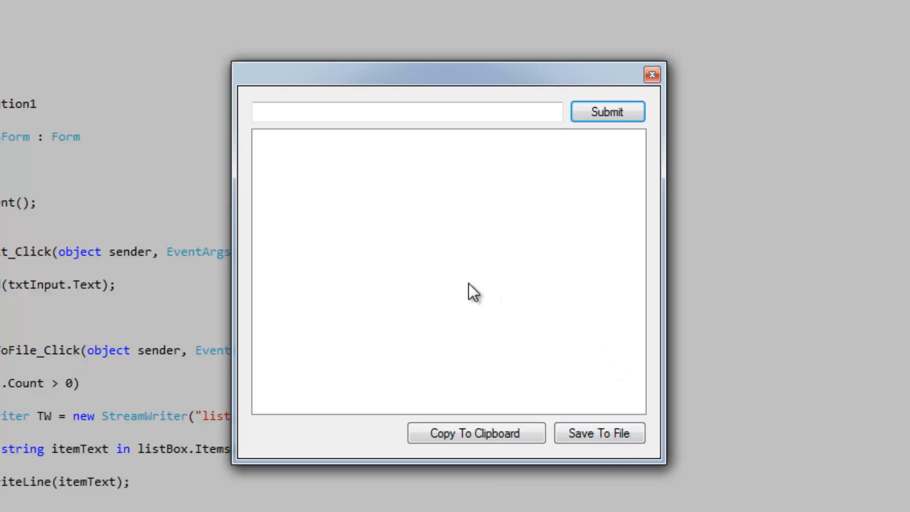
# Add hello, there, this, is and text to the list, then save them to list.txt.
pyautogui.click(407, 112)
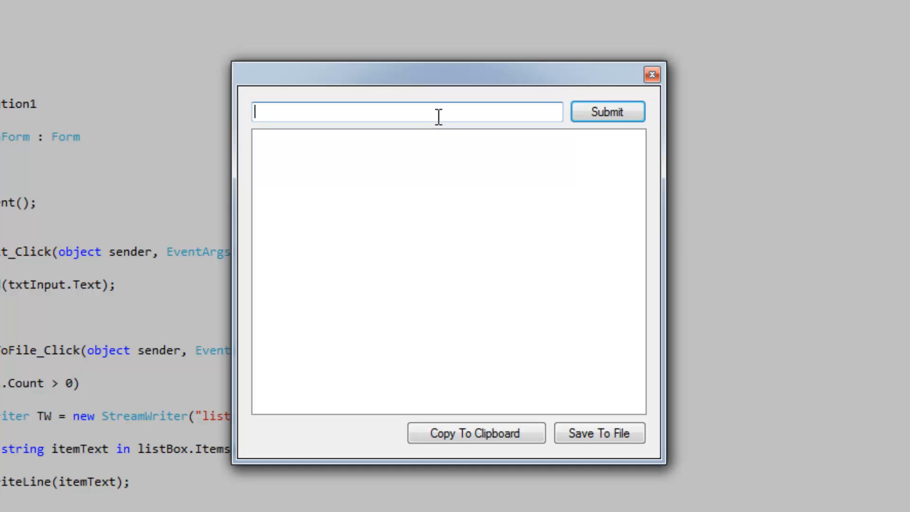
pyautogui.write('hell')
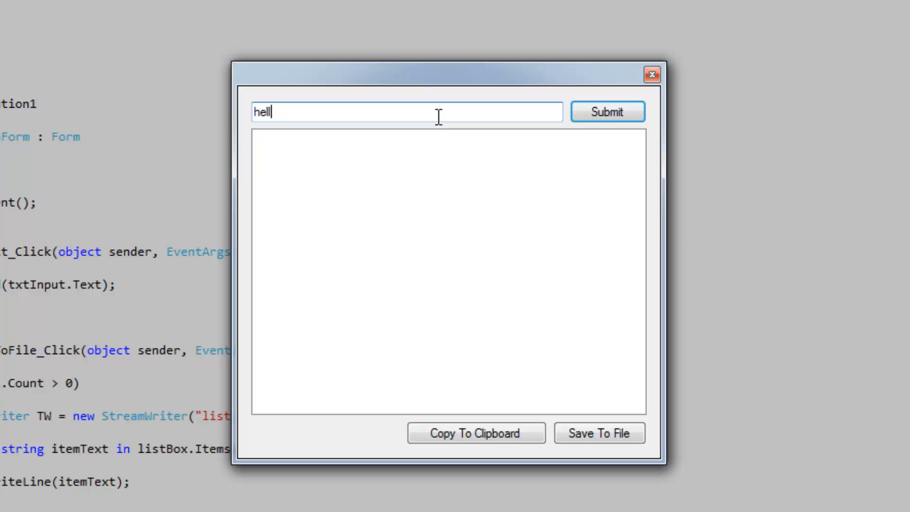
pyautogui.click(607, 112)
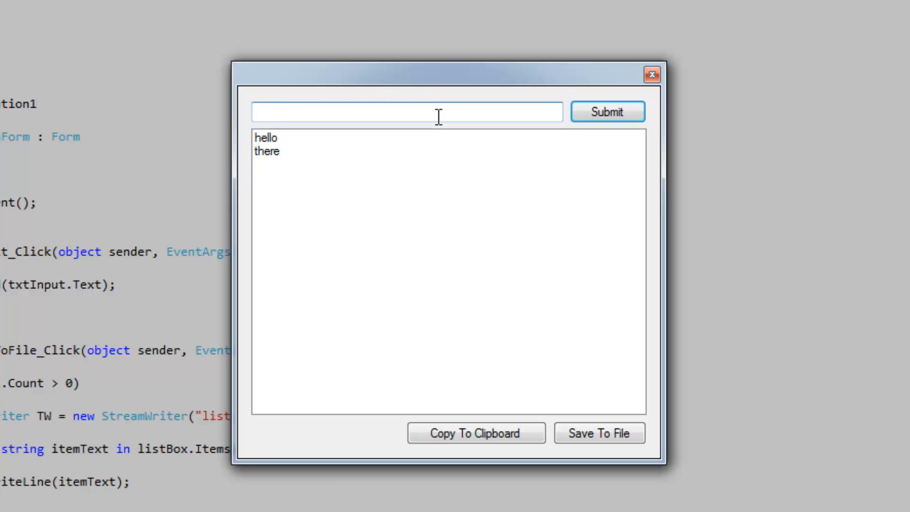
pyautogui.click(607, 111)
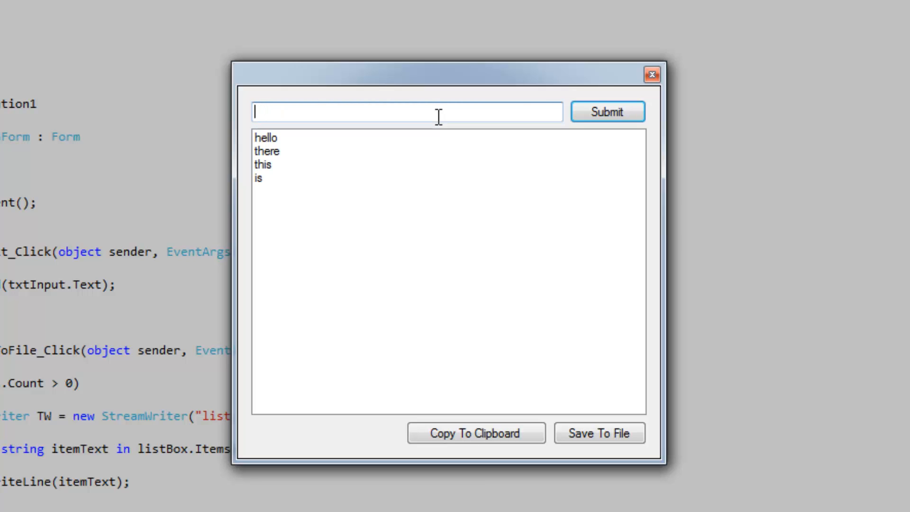
pyautogui.click(607, 111)
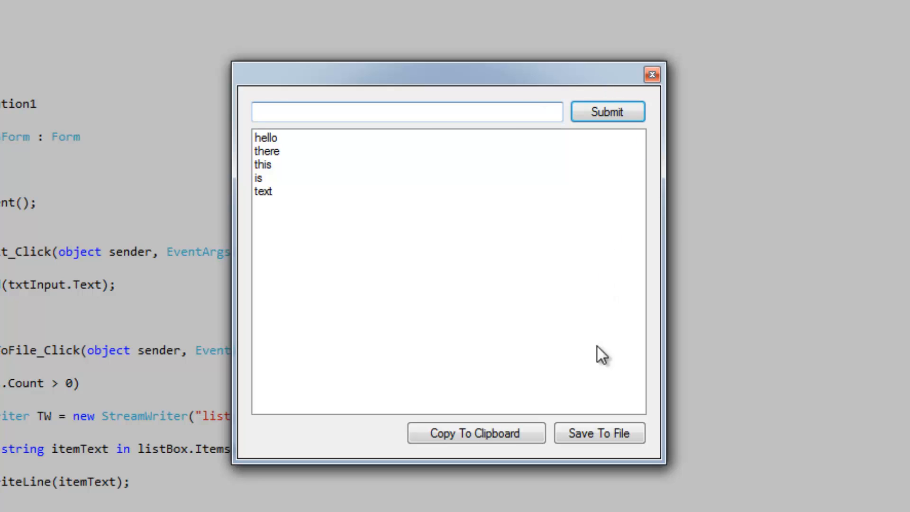
pyautogui.click(599, 433)
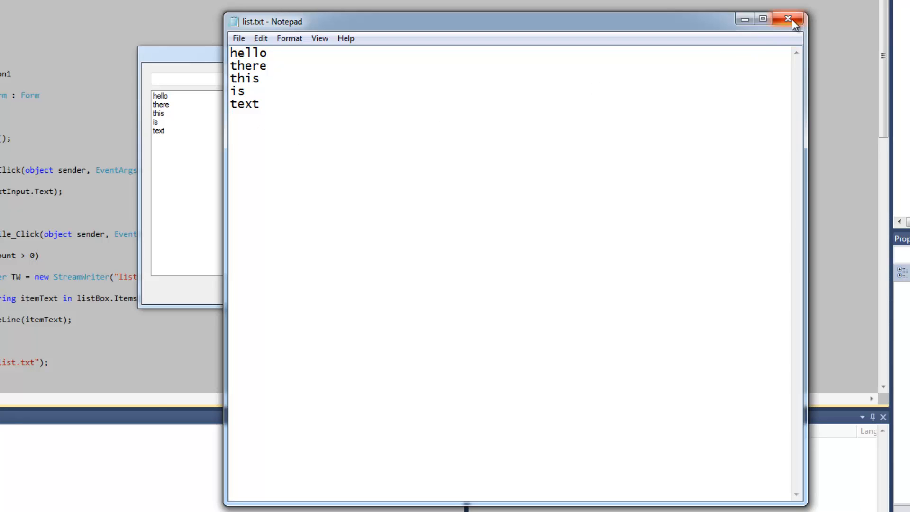
# Copy the five list items to the clipboard and reopen list.txt in Notepad.
pyautogui.click(794, 20)
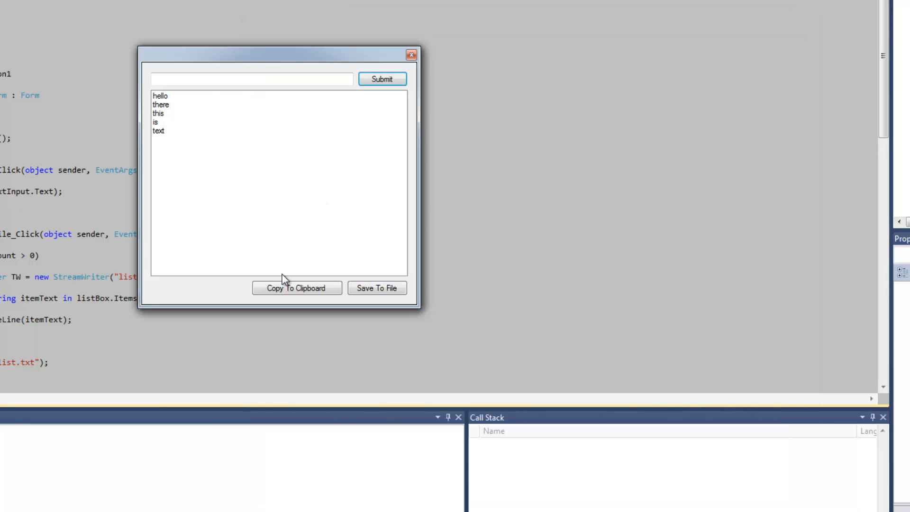
pyautogui.click(296, 288)
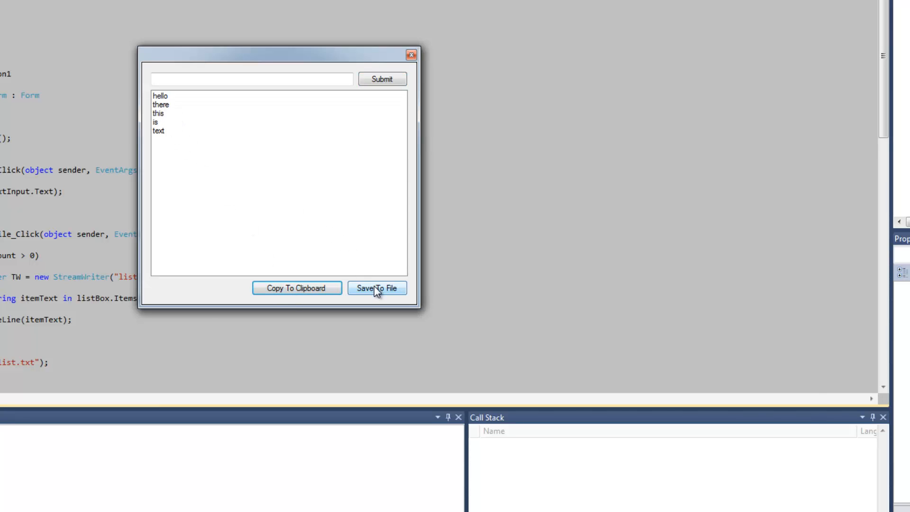
pyautogui.click(377, 288)
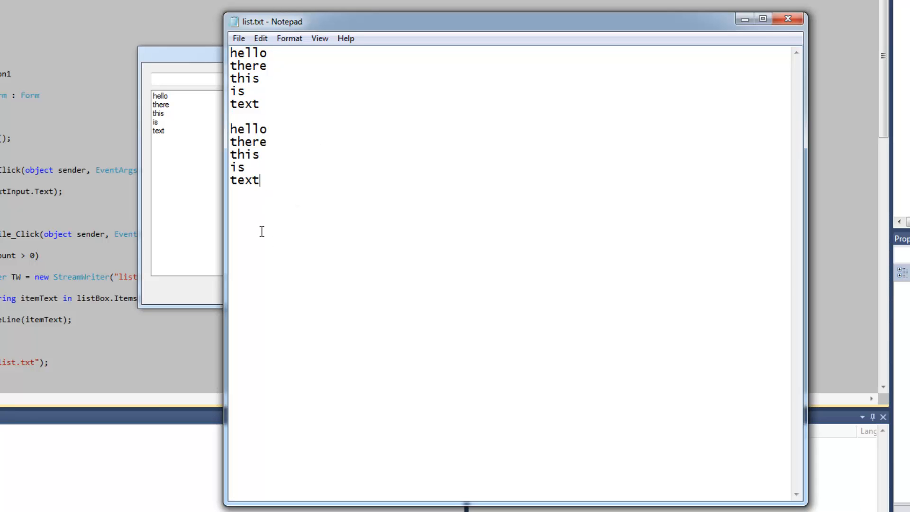
# Close list.txt without saving the pasted duplicates and bring up the list.txt handler code.
pyautogui.click(788, 18)
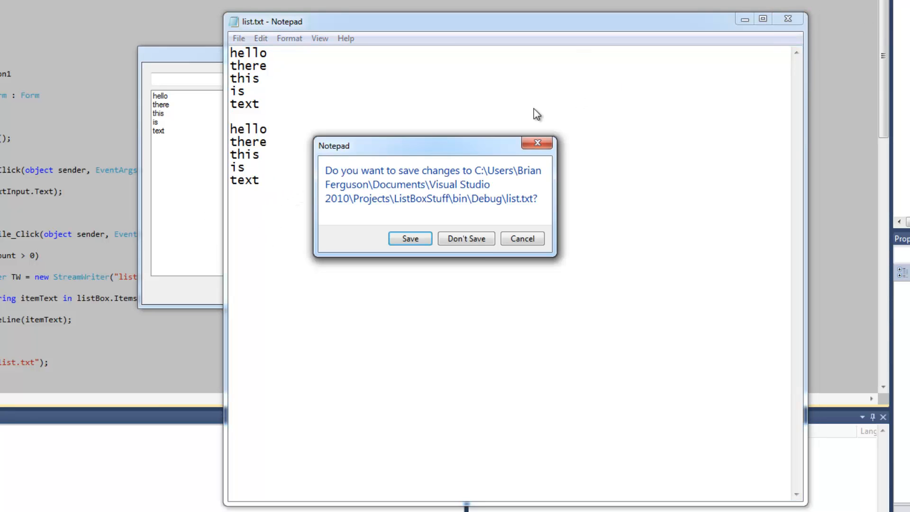
pyautogui.click(465, 238)
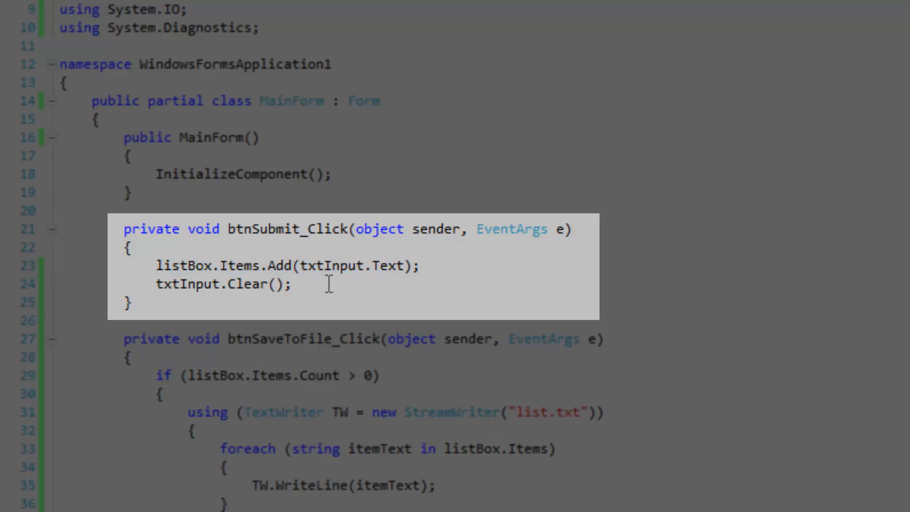
pyautogui.click(293, 284)
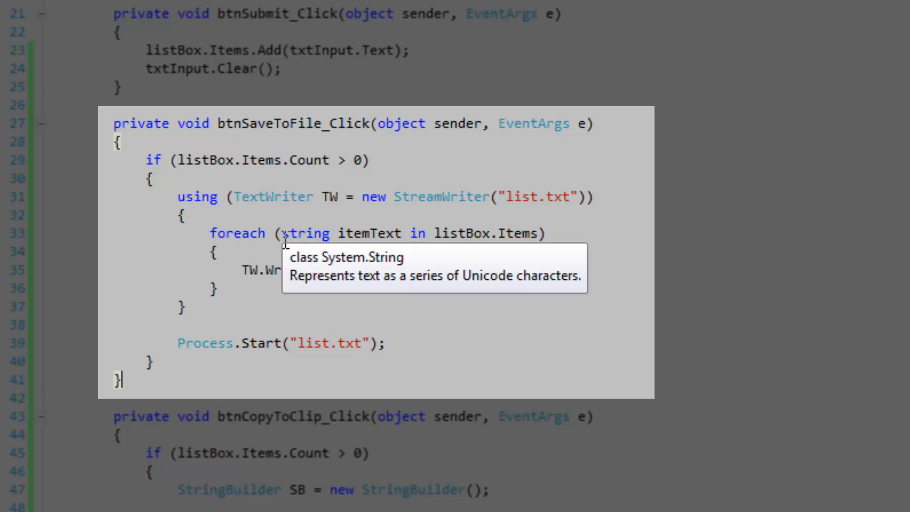
pyautogui.moveTo(200, 169)
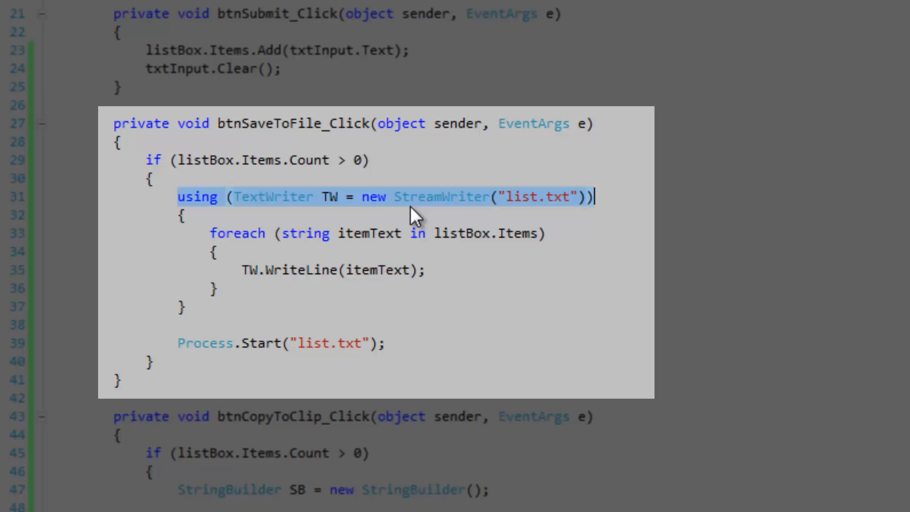
pyautogui.moveTo(537, 209)
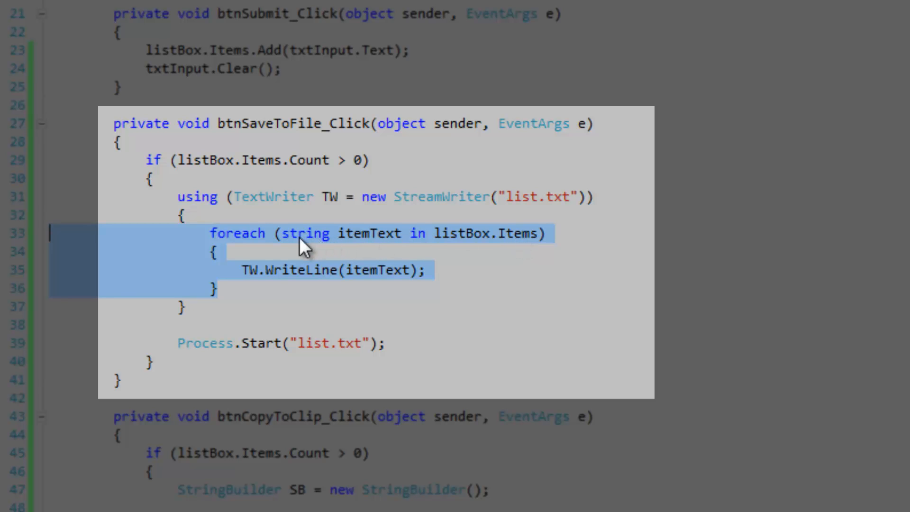
pyautogui.moveTo(295, 278)
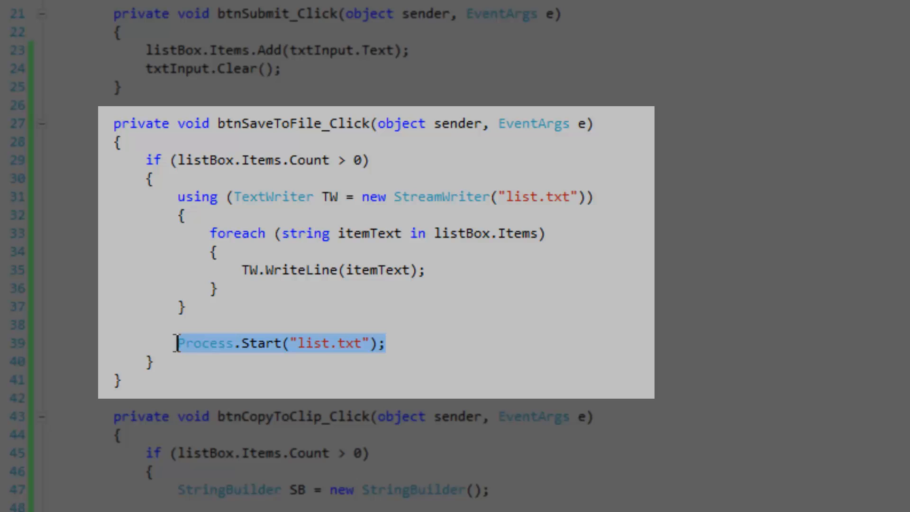
pyautogui.scroll(-3)
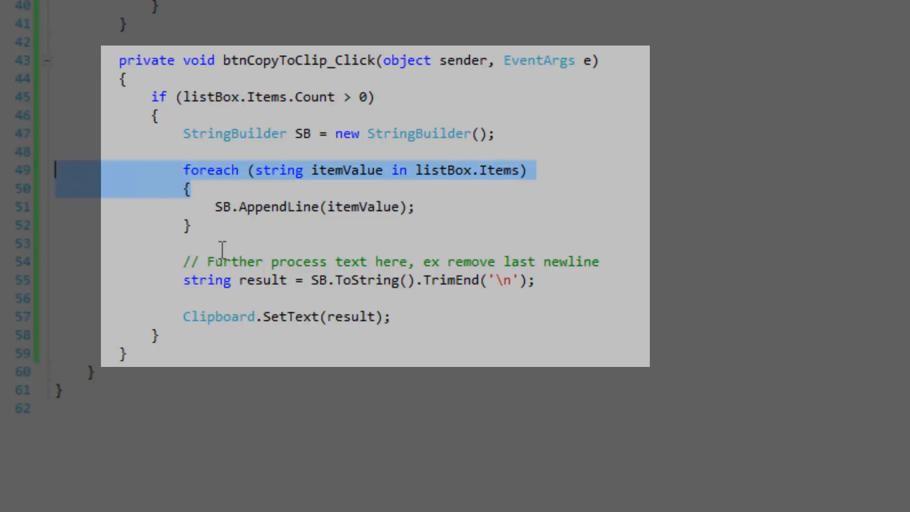
pyautogui.click(343, 207)
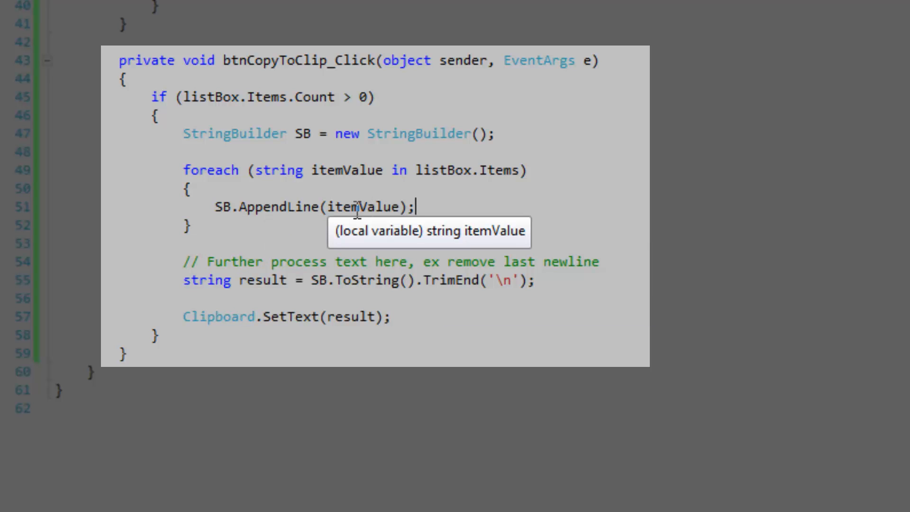
pyautogui.moveTo(273, 206)
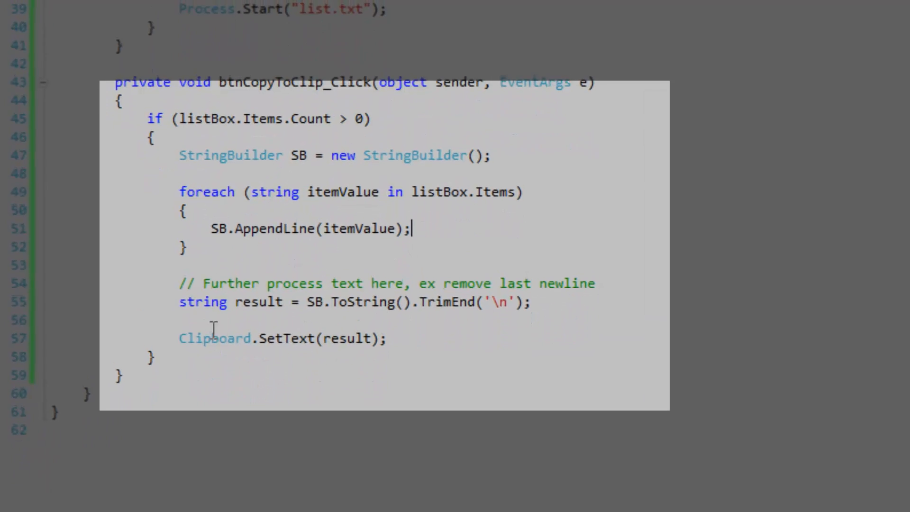
pyautogui.scroll(-3)
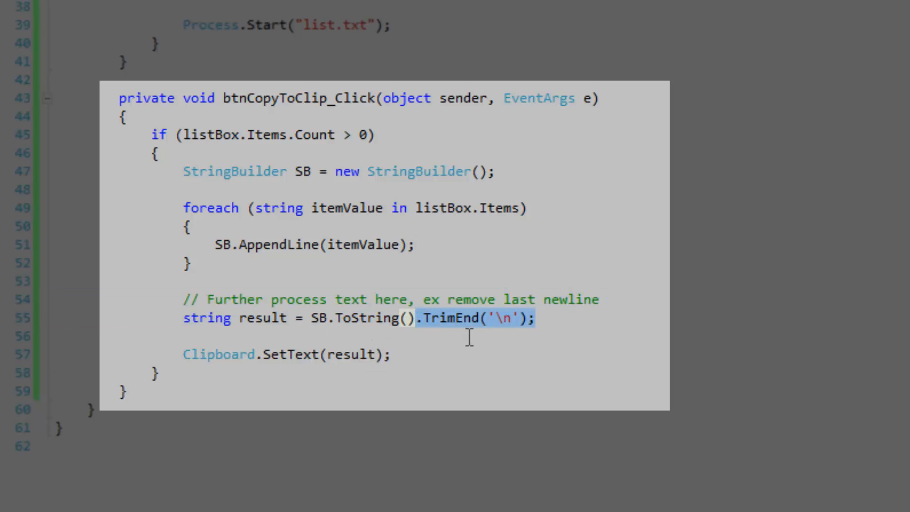
pyautogui.moveTo(424, 354)
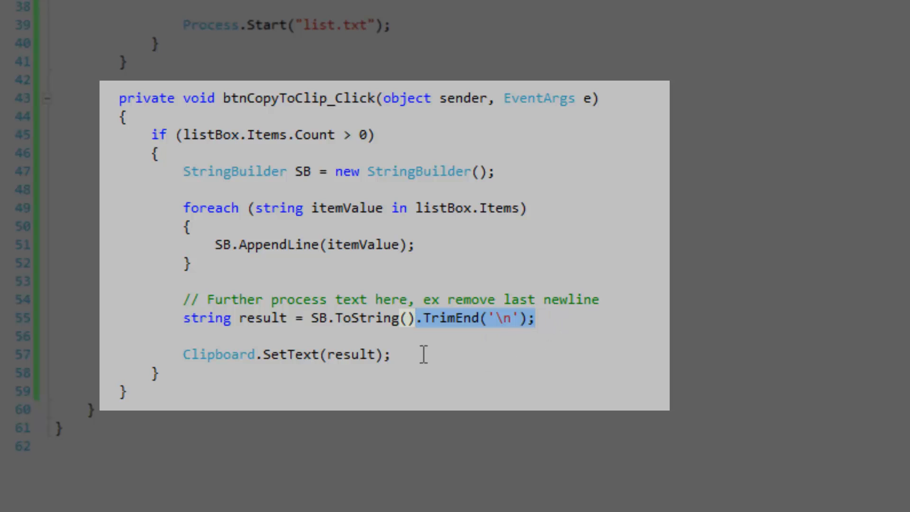